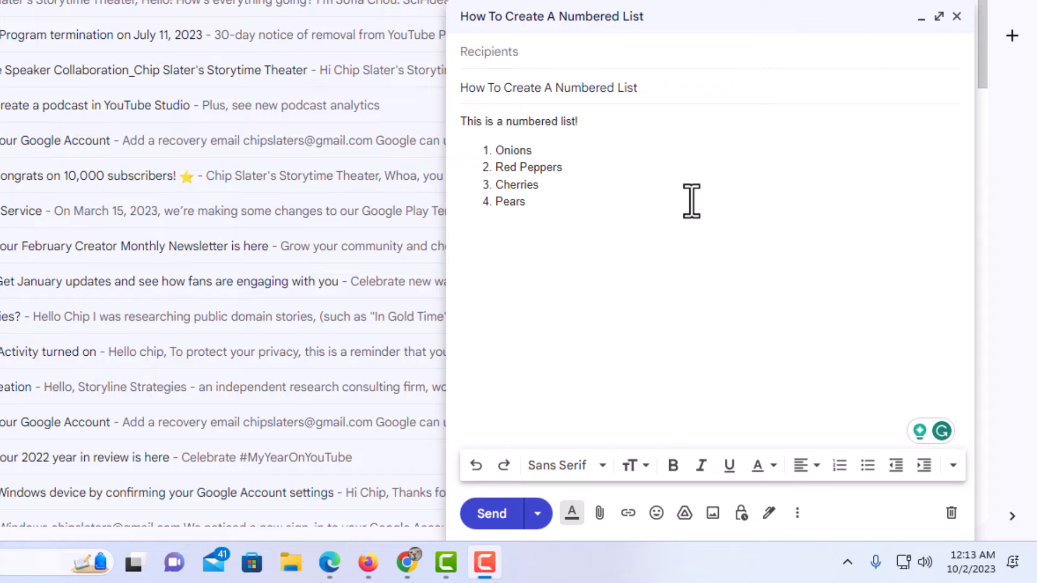
pyautogui.moveTo(577, 184)
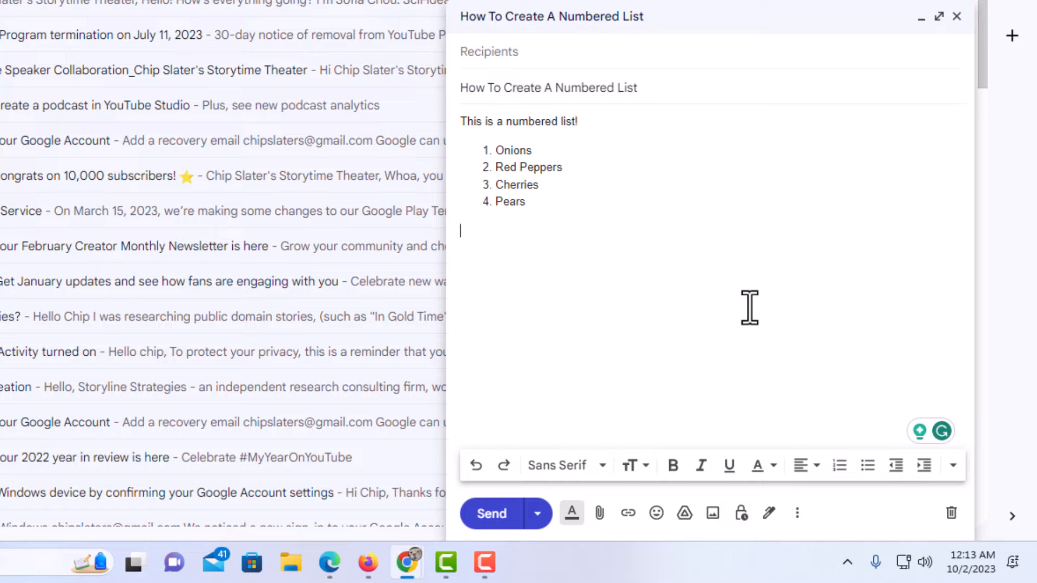
# Type "This is a numbered list!" on the line below the first list
pyautogui.write('This is')
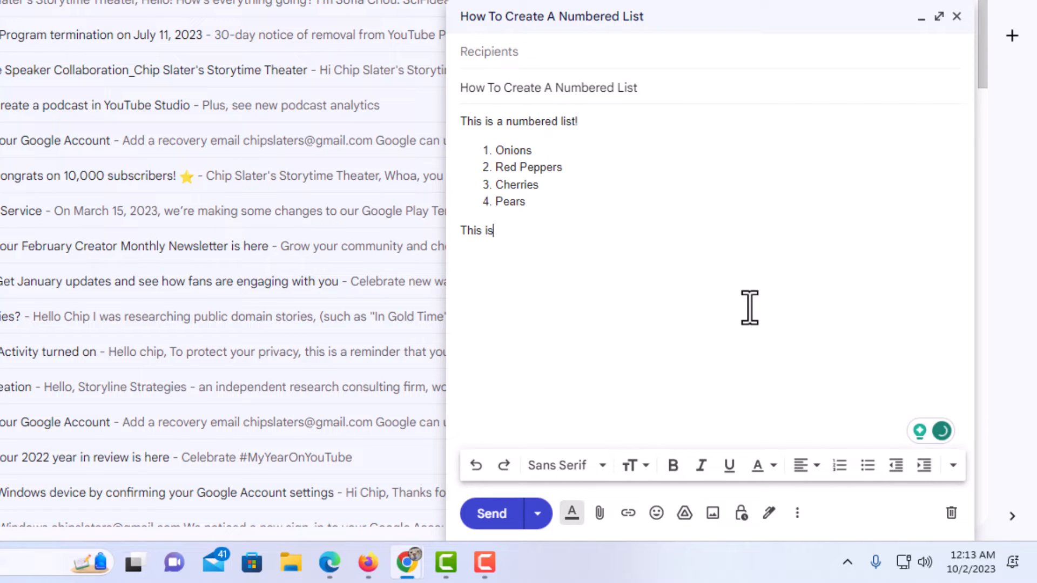
pyautogui.write('a numbered')
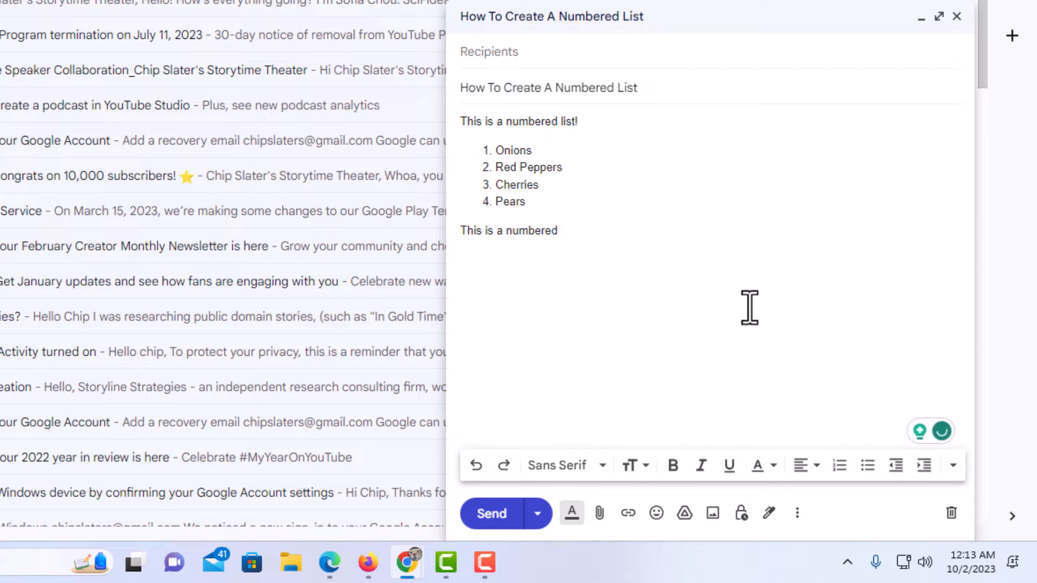
pyautogui.write('list!')
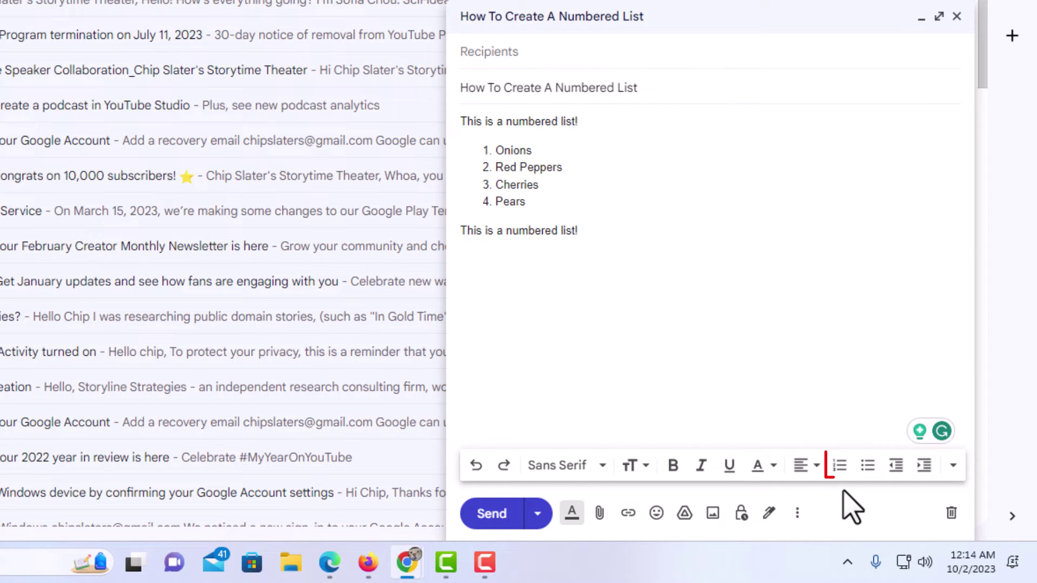
# Start an empty numbered list beneath the second sentence
pyautogui.click(840, 465)
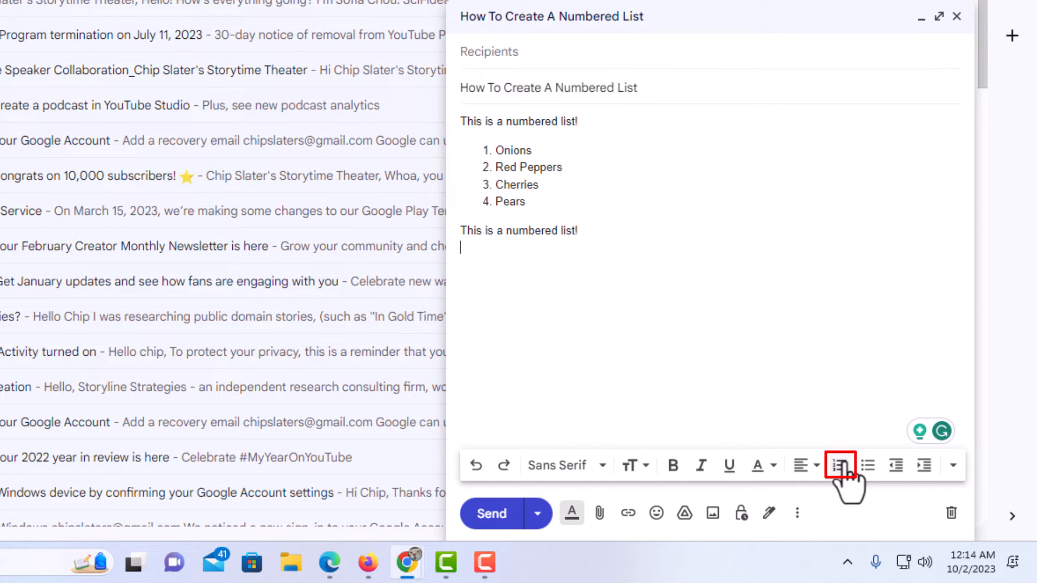
pyautogui.moveTo(839, 465)
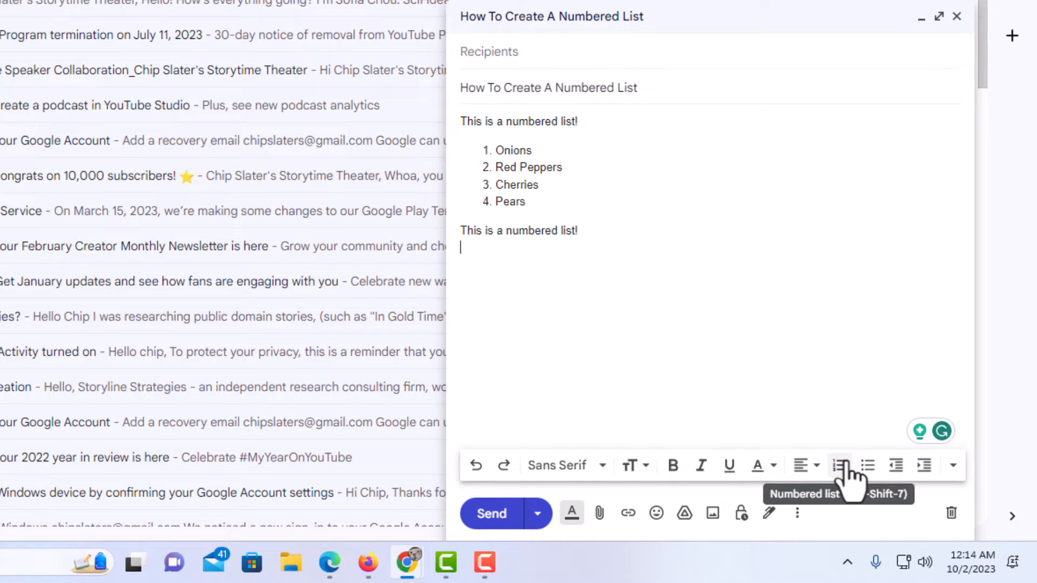
pyautogui.click(838, 466)
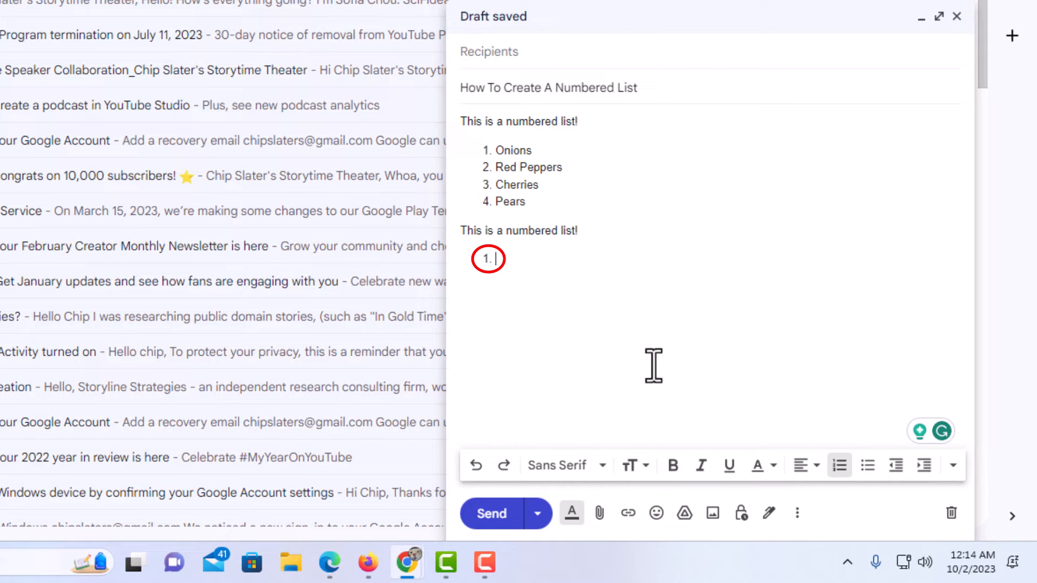
# Enter One, Two, Three and Four as numbered items, leaving an empty fifth item
pyautogui.write('One')
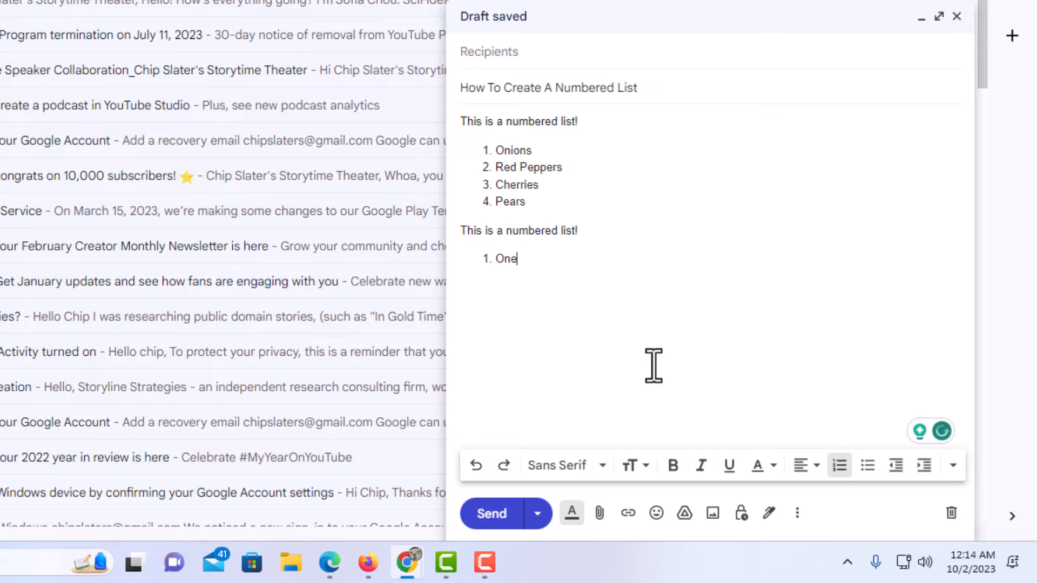
pyautogui.press('Enter')
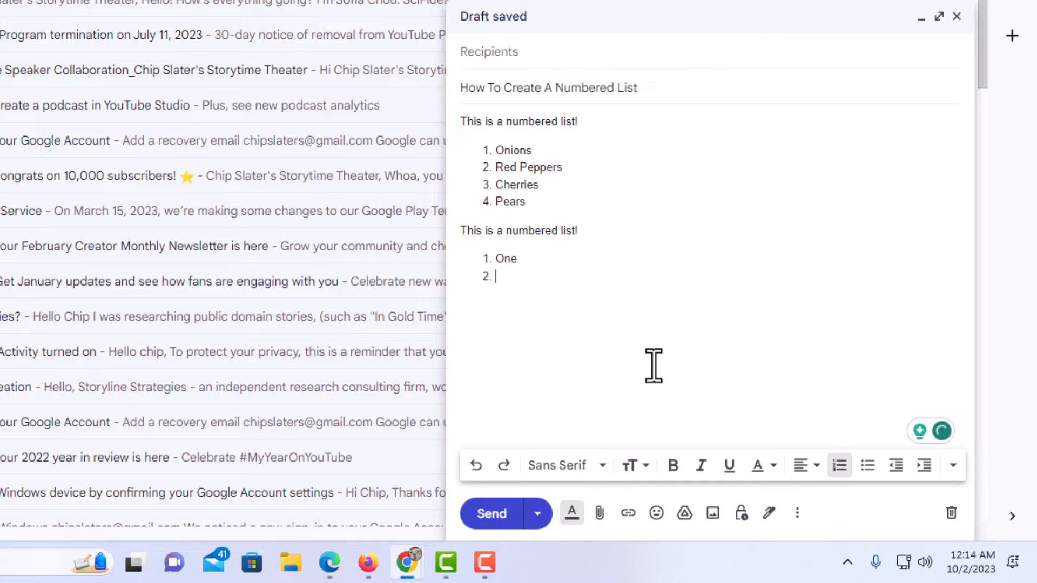
pyautogui.write('To')
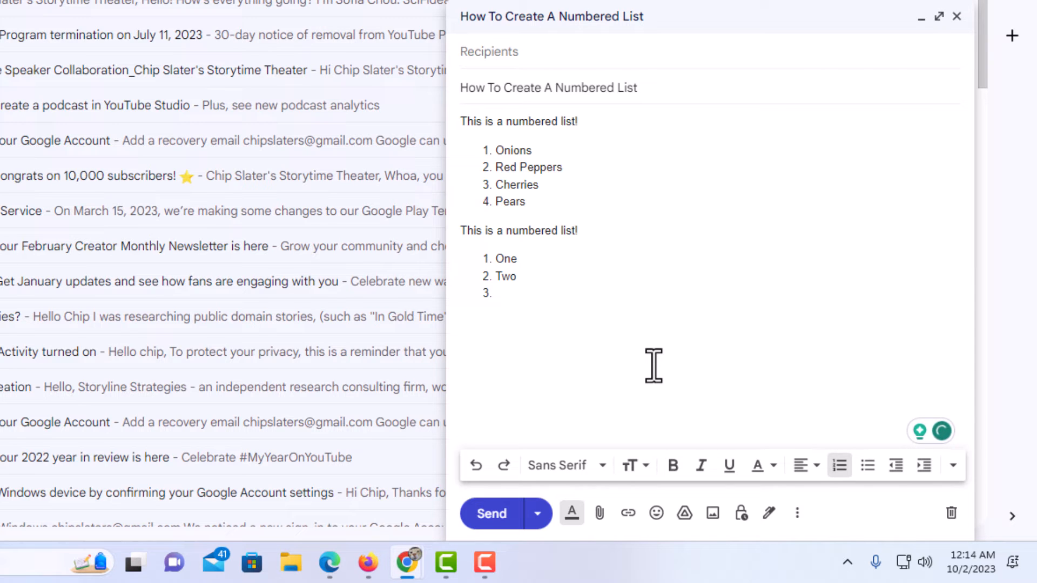
pyautogui.write('Three')
pyautogui.write('Four')
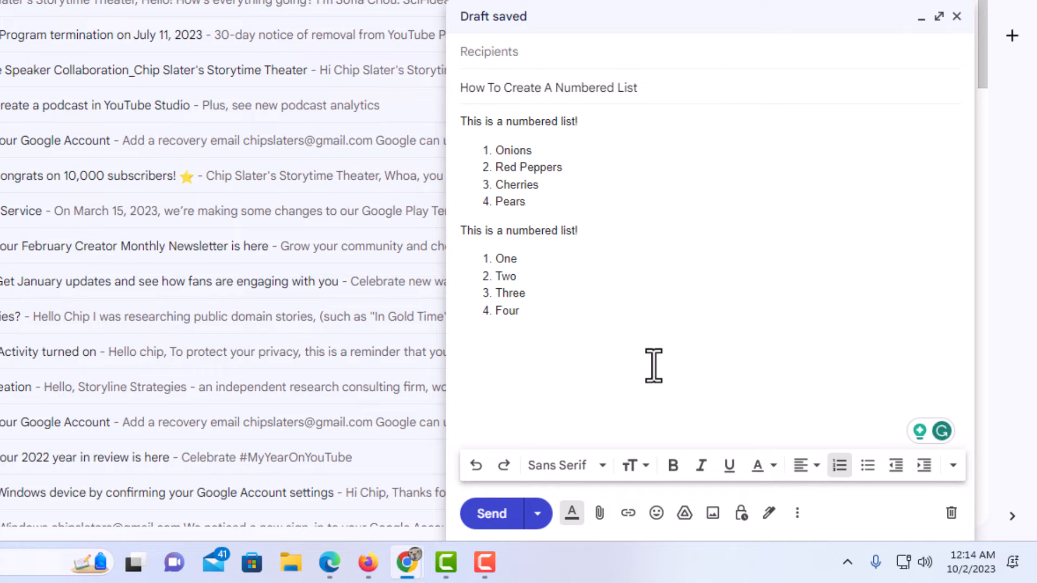
pyautogui.press('Enter')
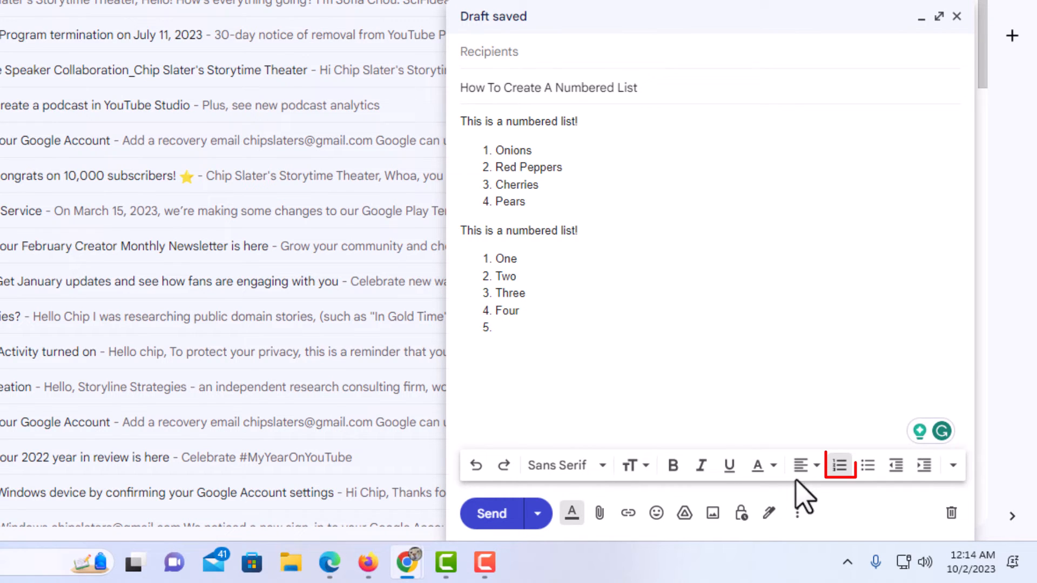
pyautogui.moveTo(856, 516)
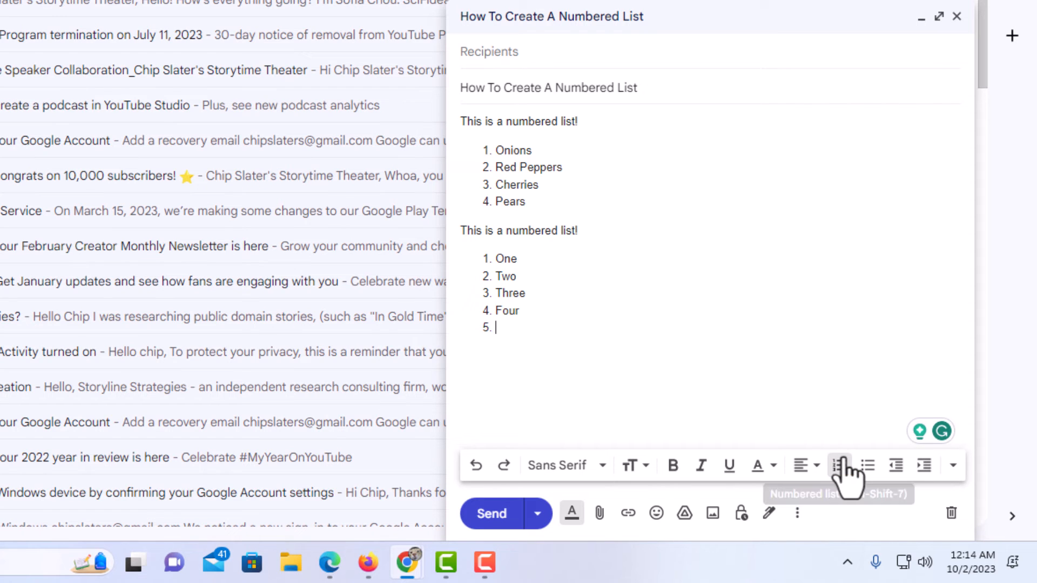
# Turn off numbering on the empty fifth item so the list ends at Four
pyautogui.click(840, 466)
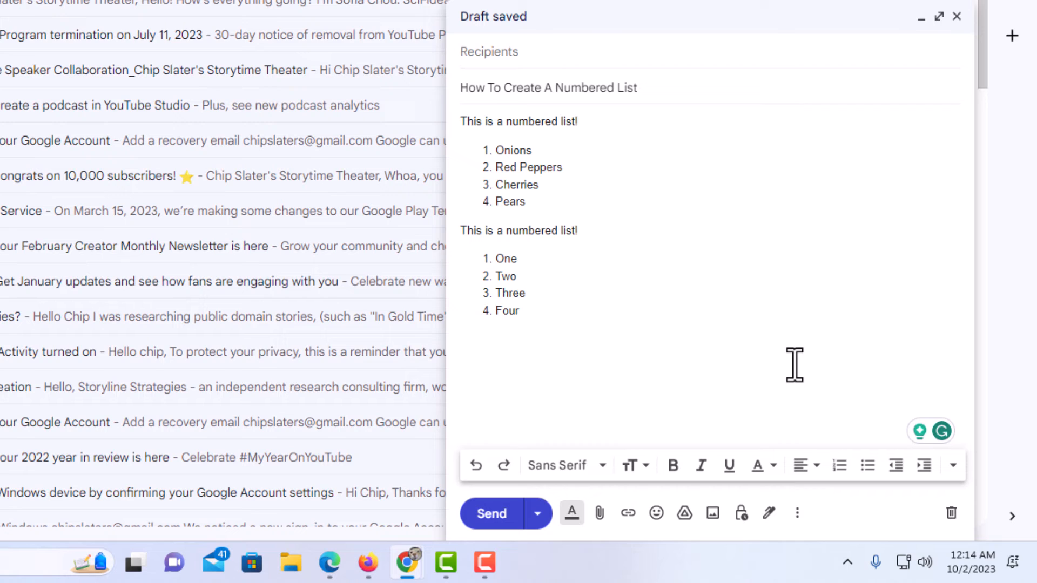
pyautogui.moveTo(802, 393)
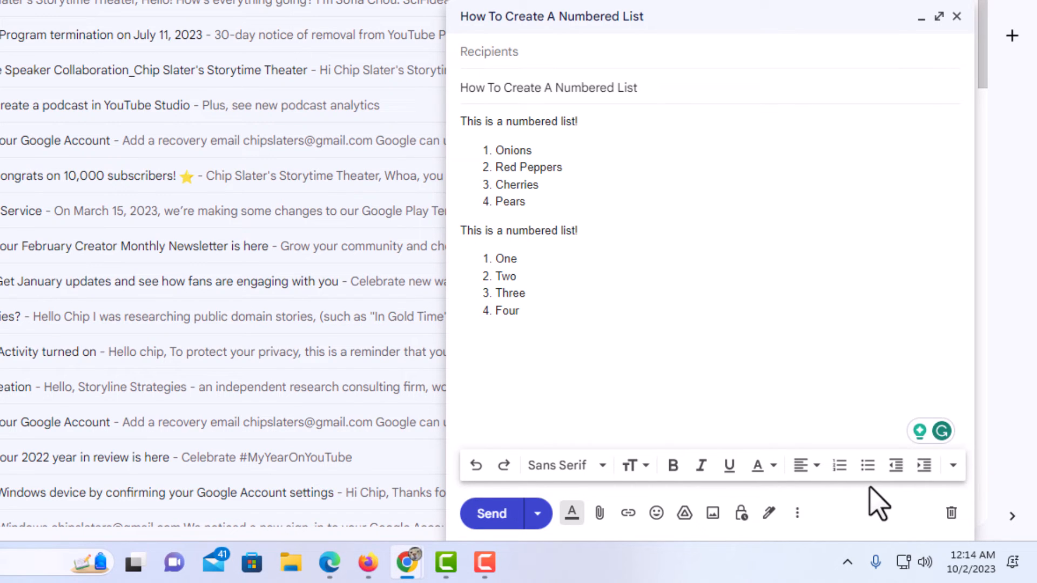
# Create a bulleted list with One, Two and Three below the numbered list
pyautogui.click(868, 465)
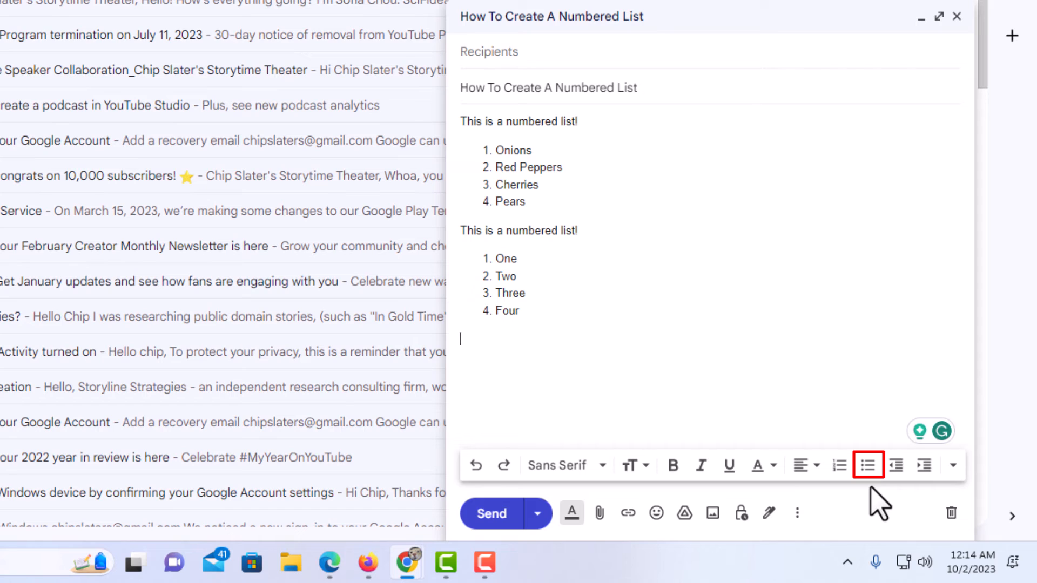
pyautogui.moveTo(868, 466)
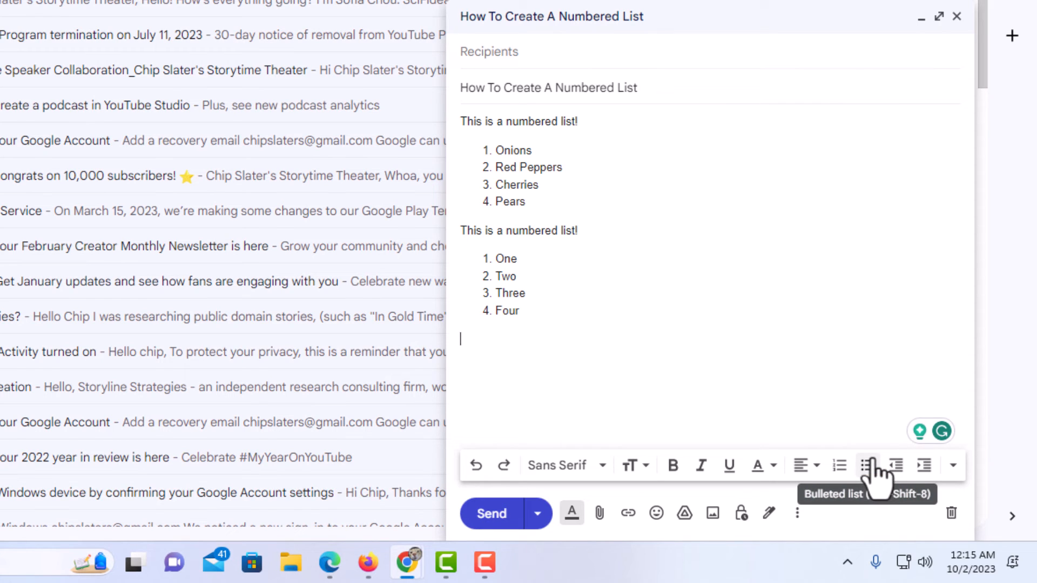
pyautogui.click(869, 465)
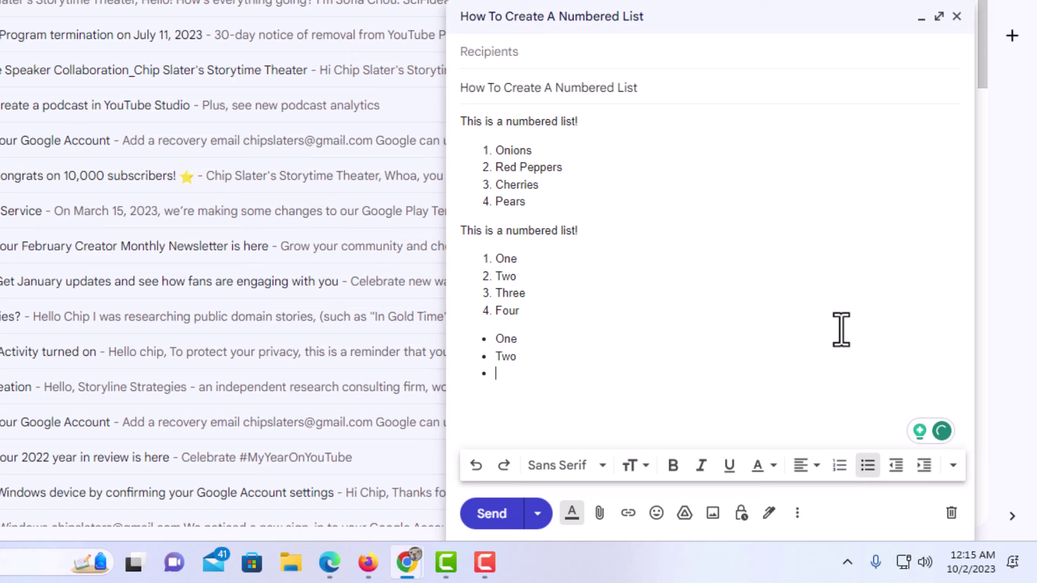
pyautogui.write('Three')
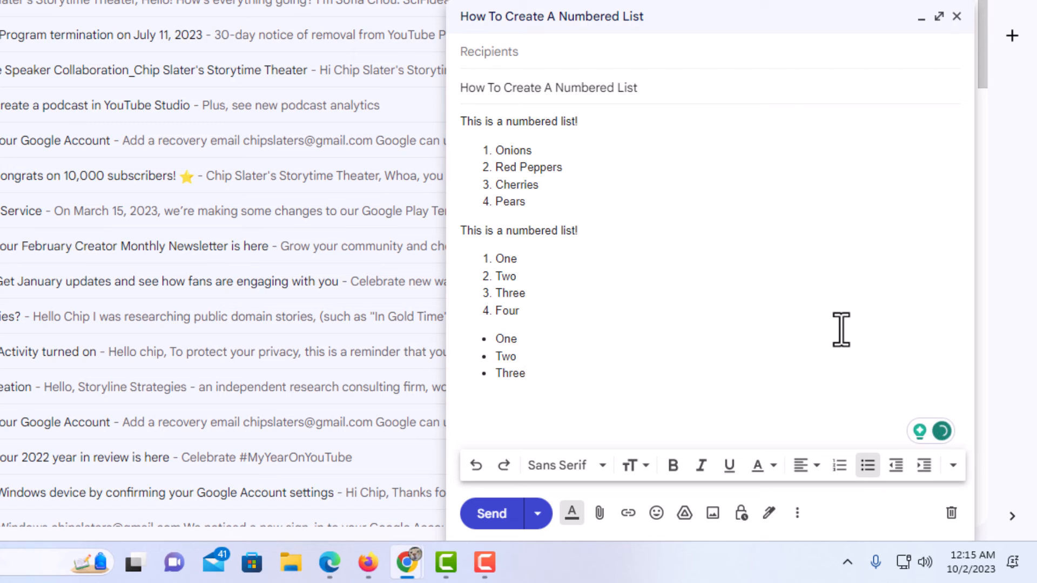